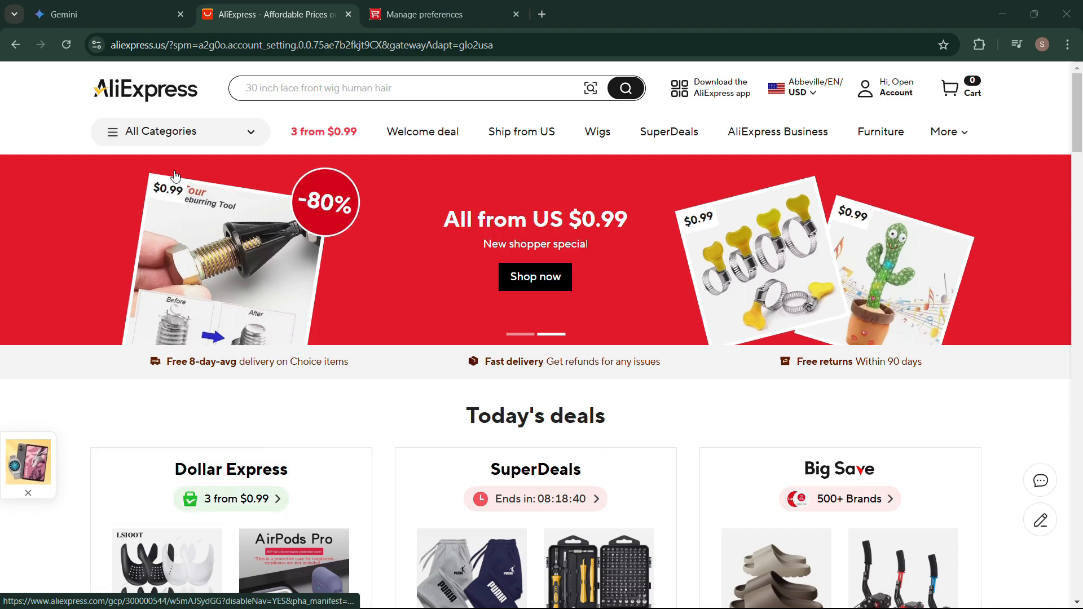
- Navigate to account Settings via the 'Hi, Open Account' header menu
scroll("down", 3)
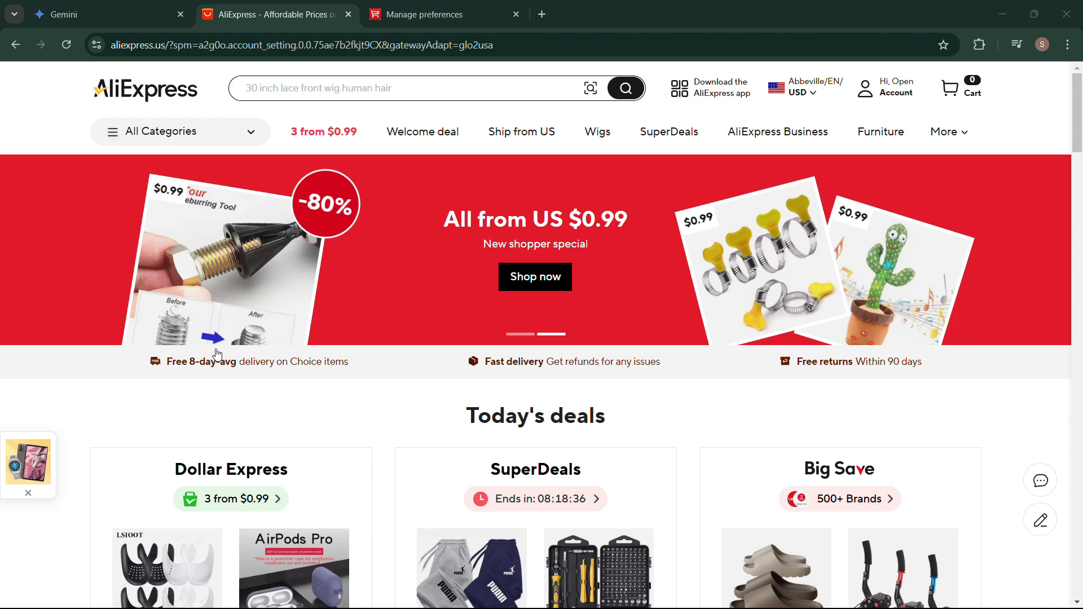
scroll("down", 3)
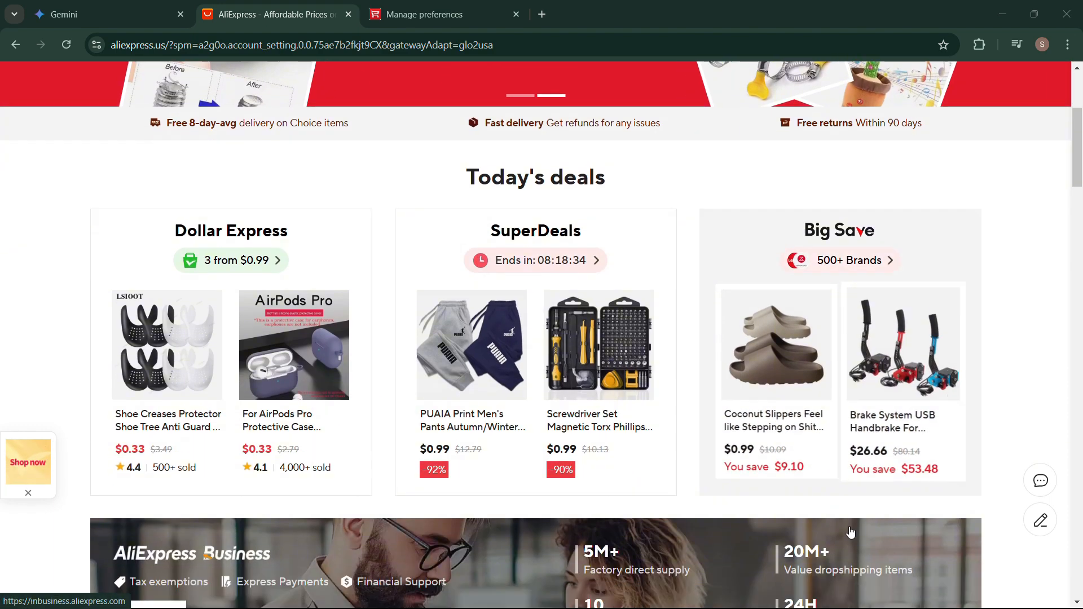
scroll("down", 3)
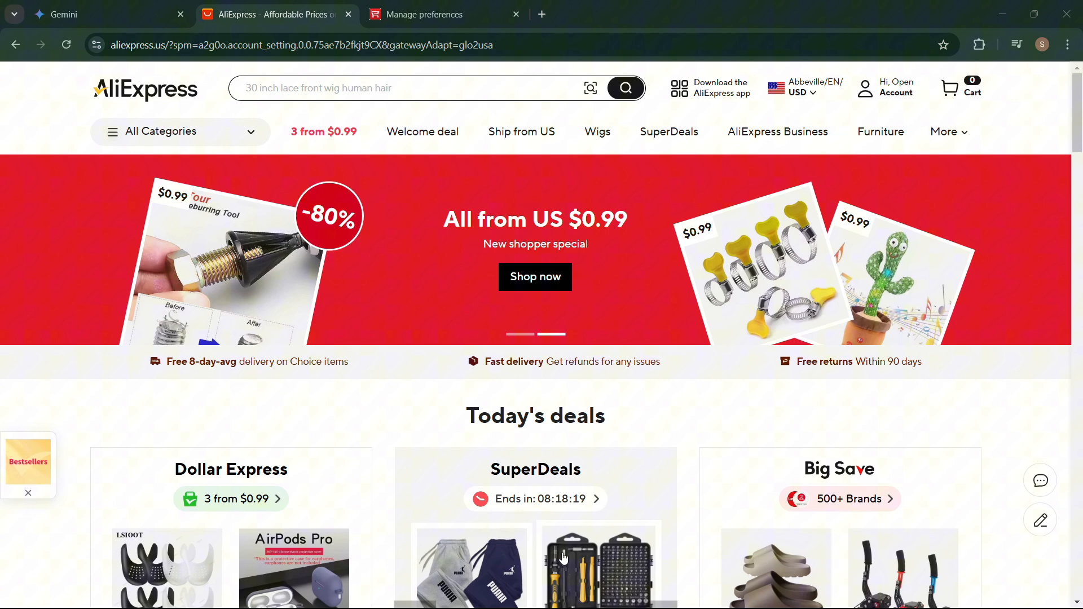
left_click(897, 88)
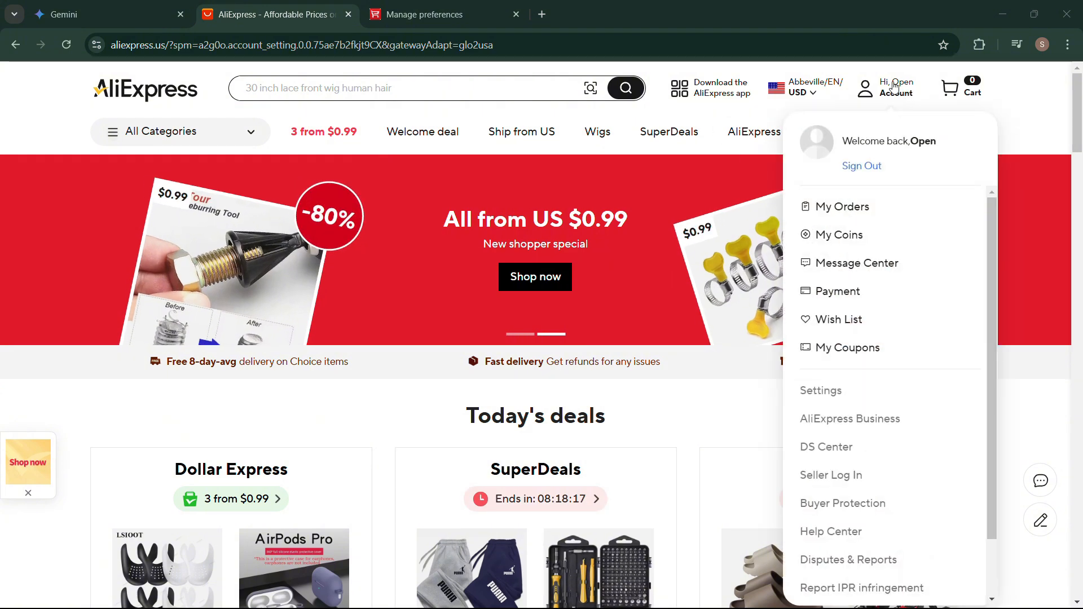
mouse_move(820, 391)
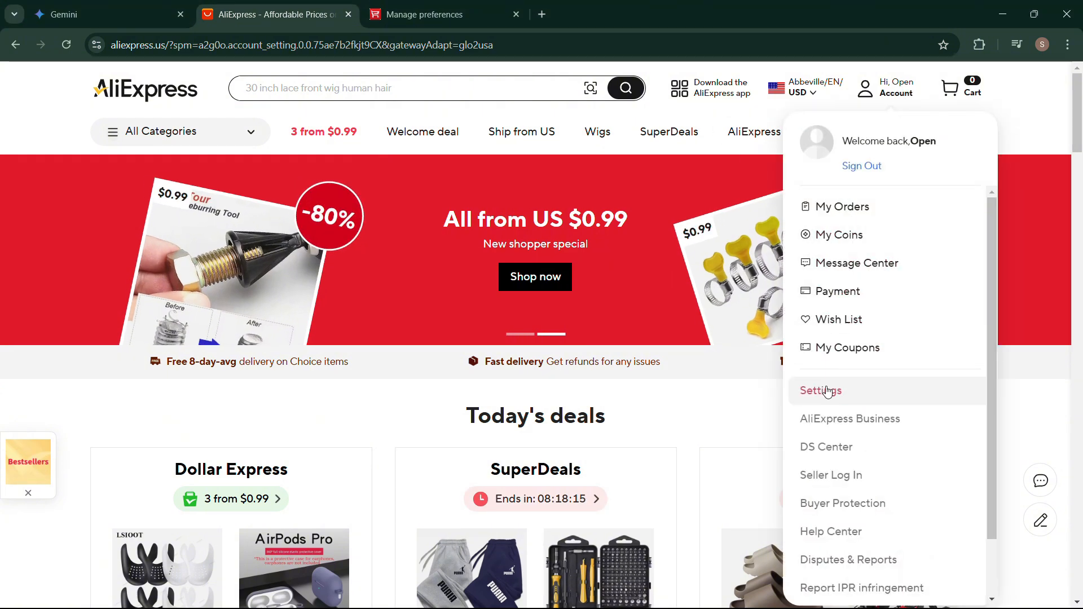
left_click(819, 390)
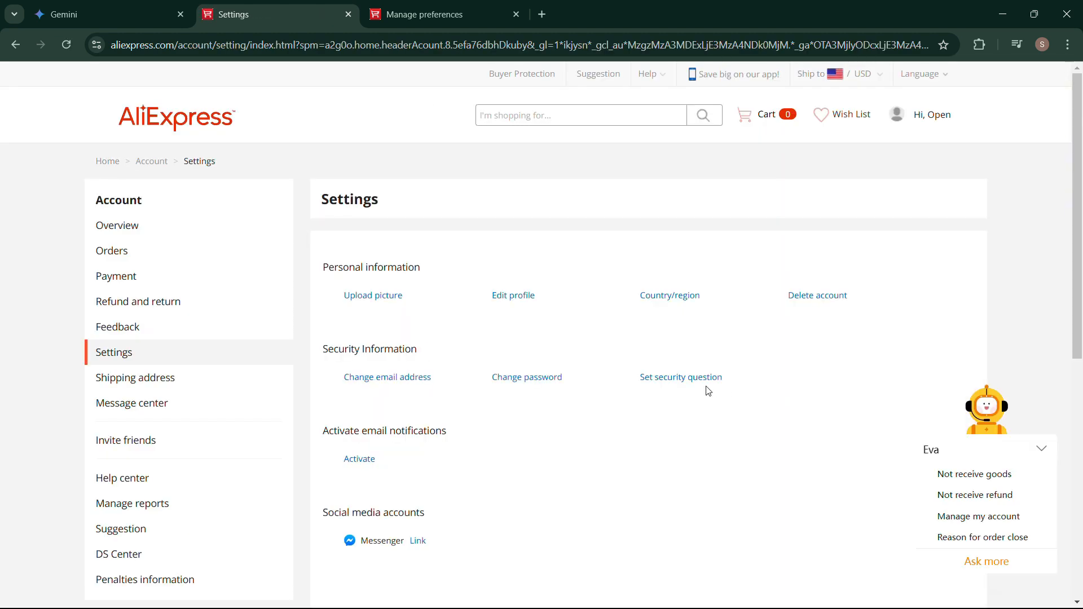
- Review the email notification toggles, then return home via the AliExpress logo
scroll("down", 3)
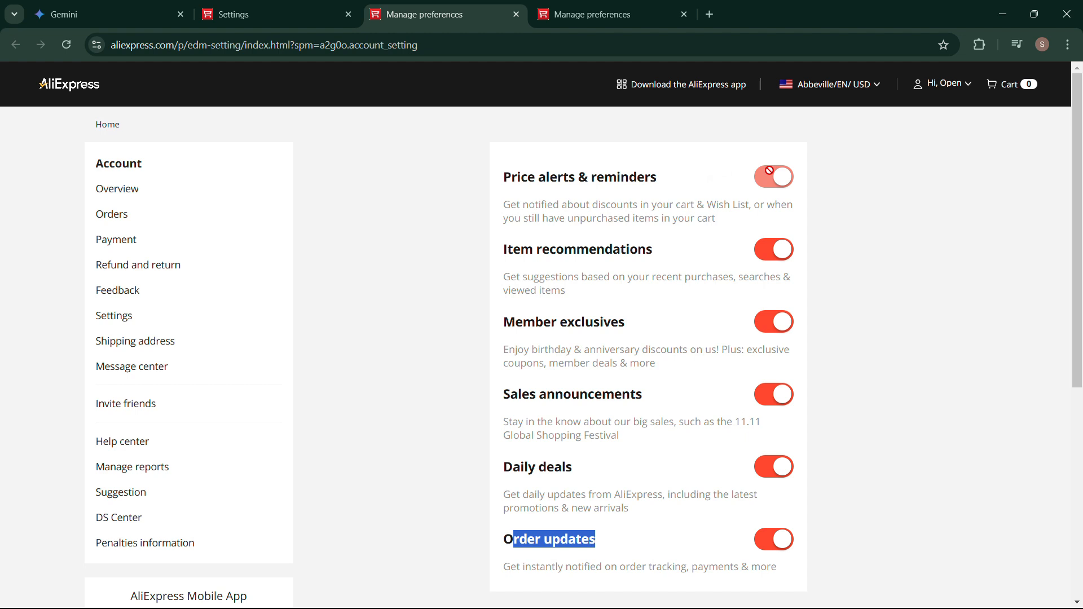
left_click(773, 178)
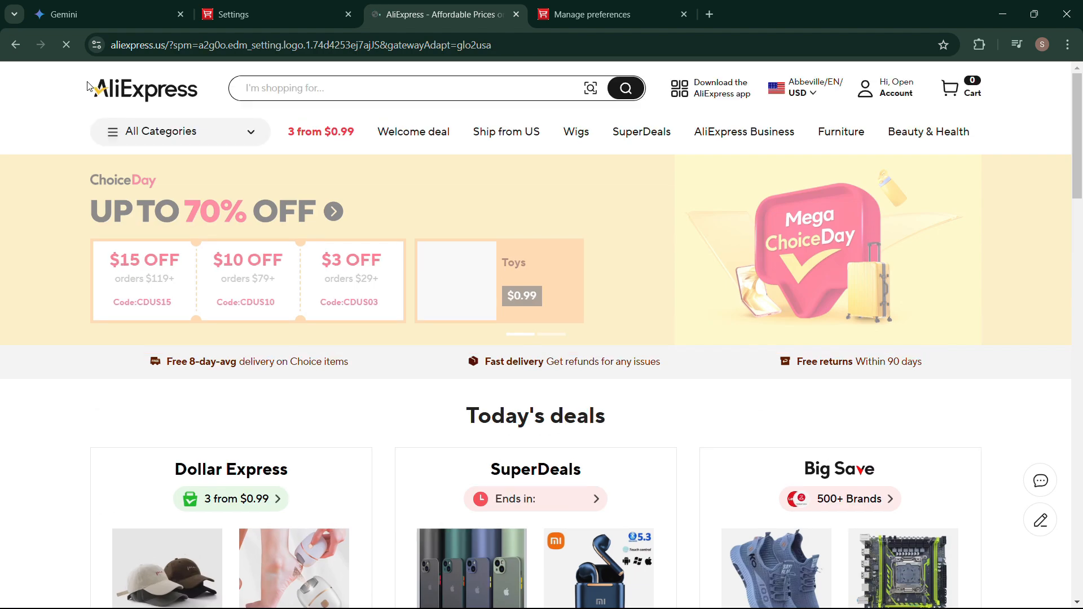
- Return to account Settings from the homepage through the 'Hi, Open Account' menu
left_click(894, 88)
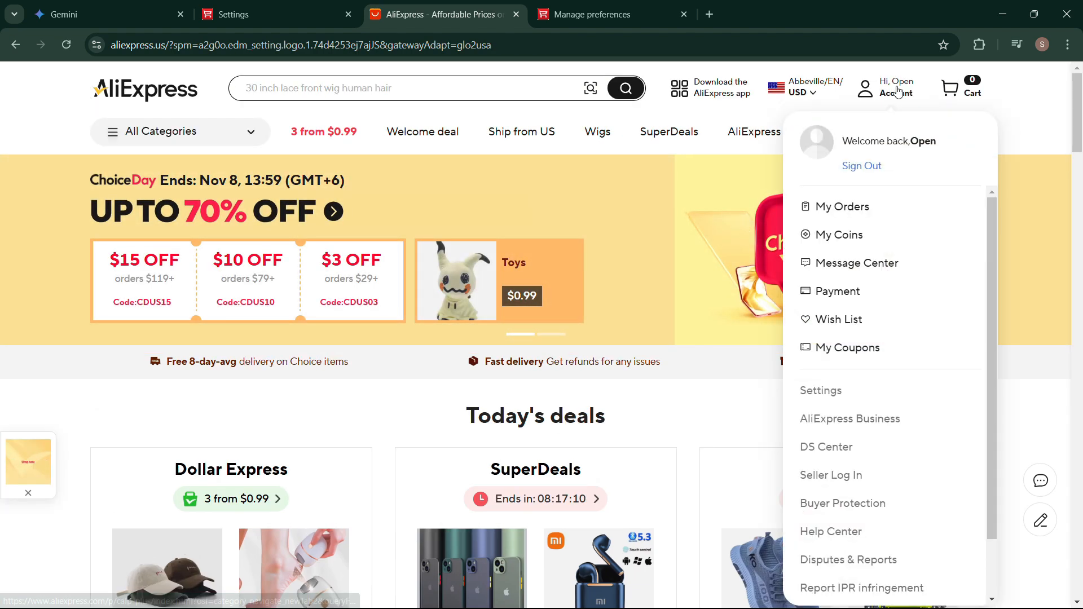
left_click(820, 391)
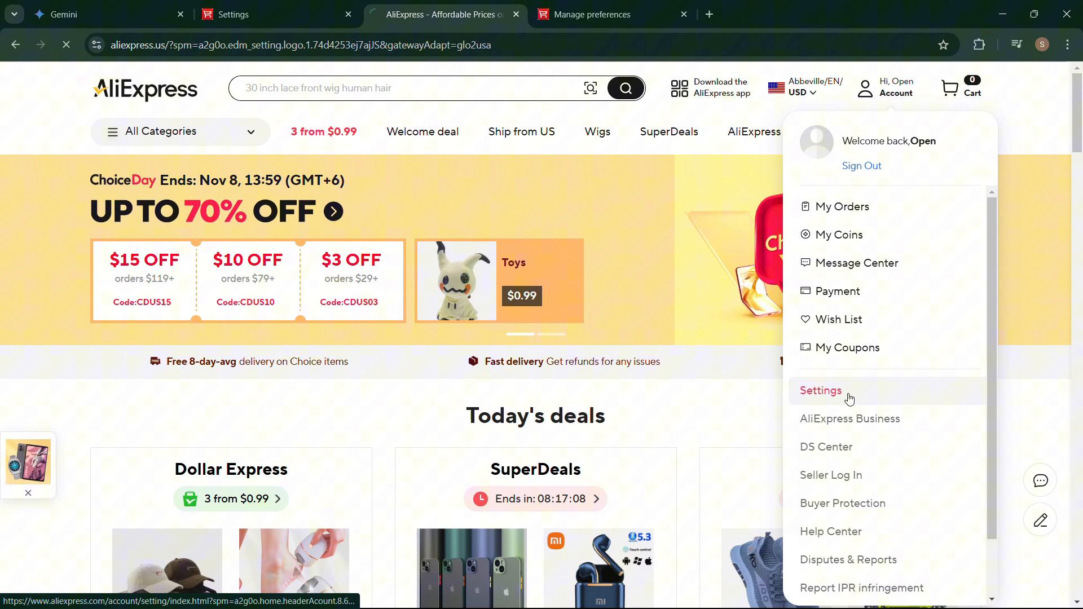
left_click(820, 391)
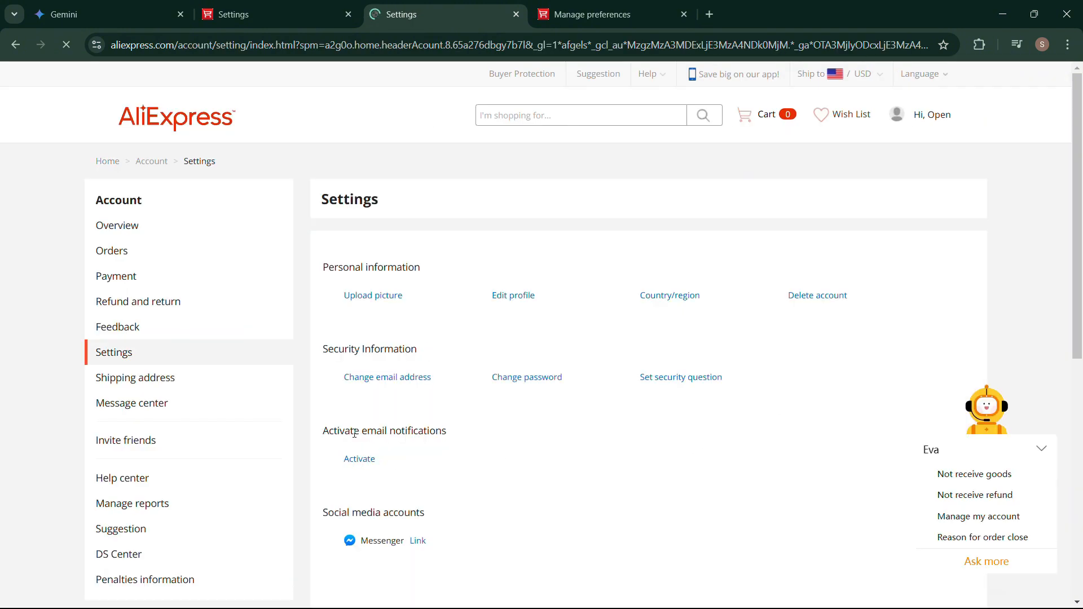